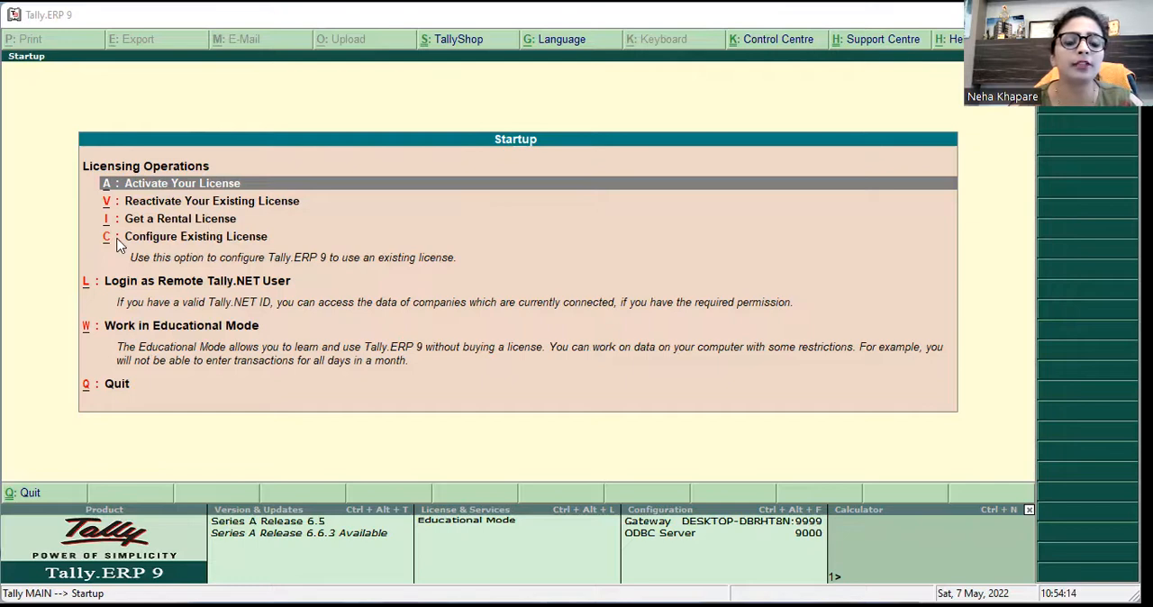
mouse_move(315, 236)
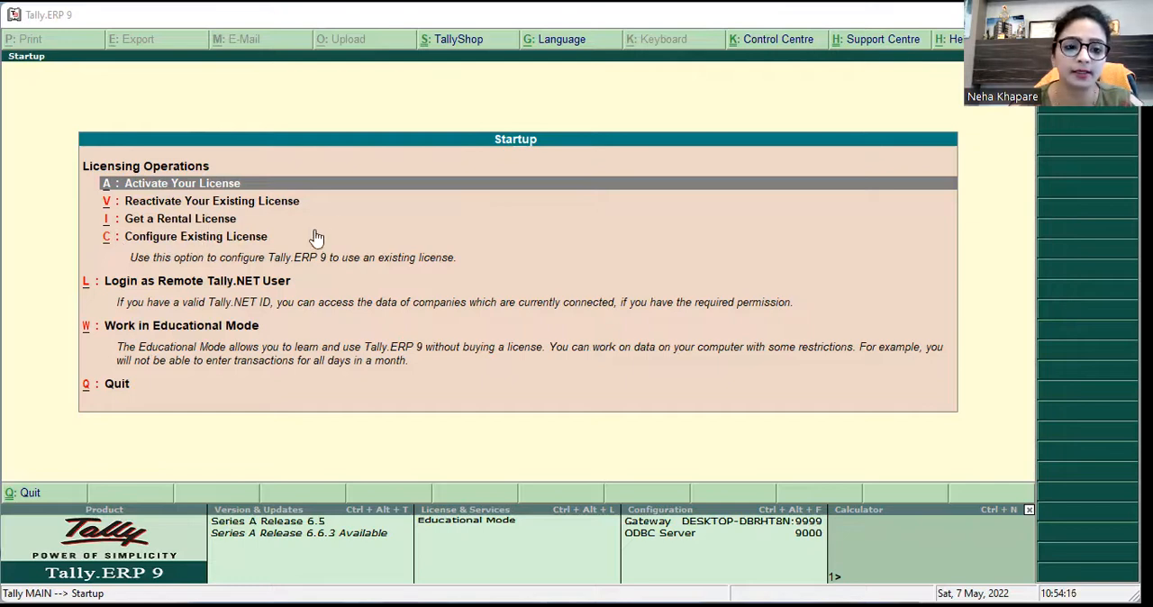
mouse_move(278, 243)
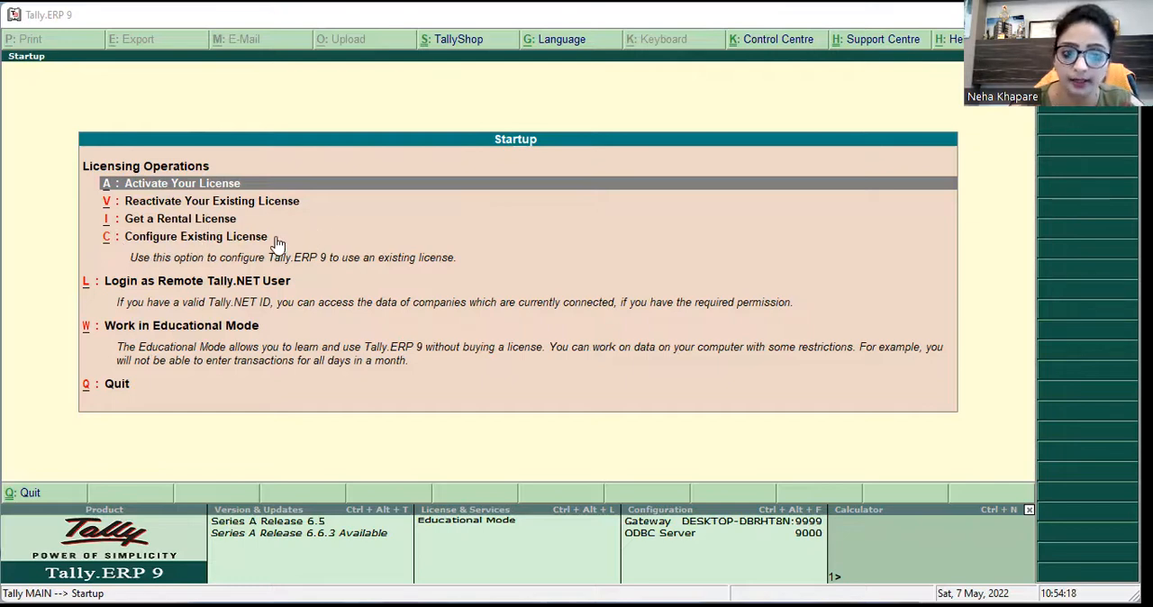
mouse_move(283, 315)
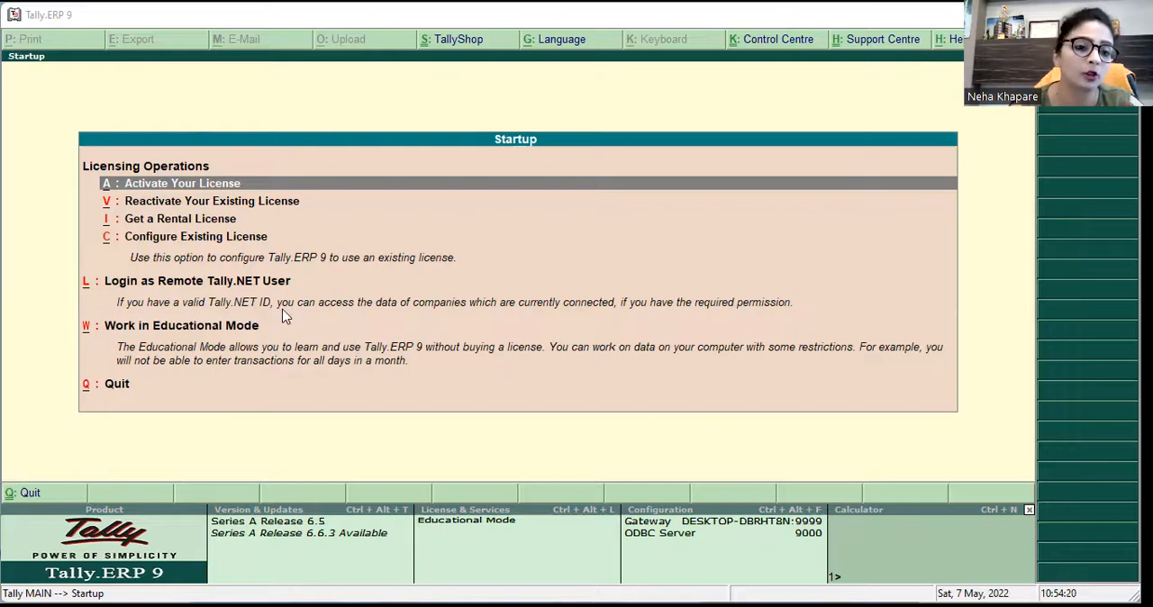
mouse_move(299, 370)
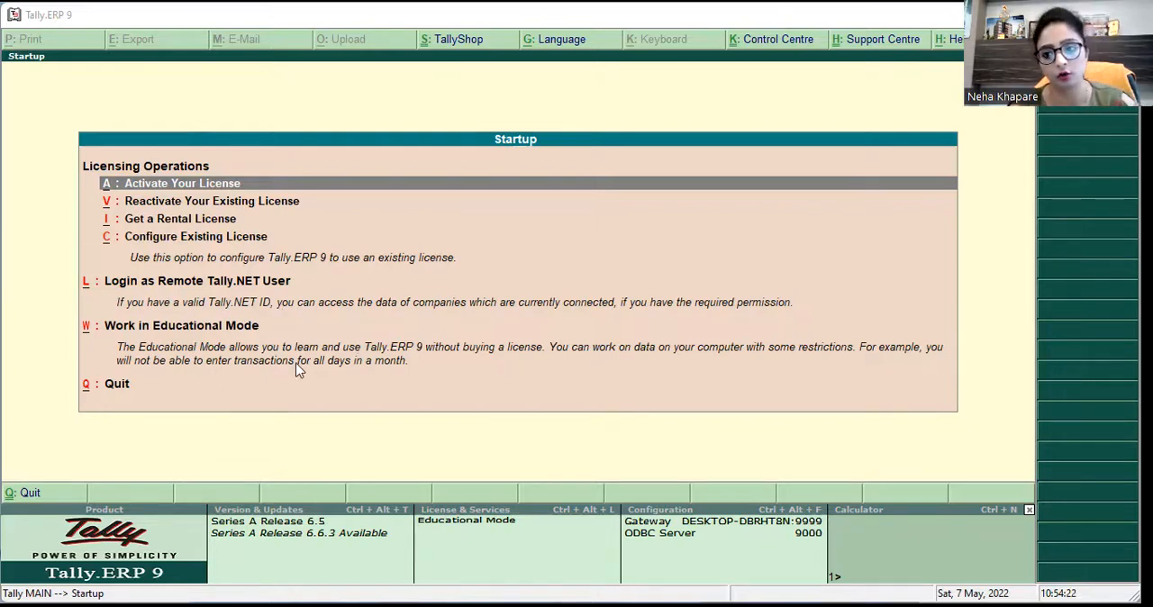
mouse_move(444, 241)
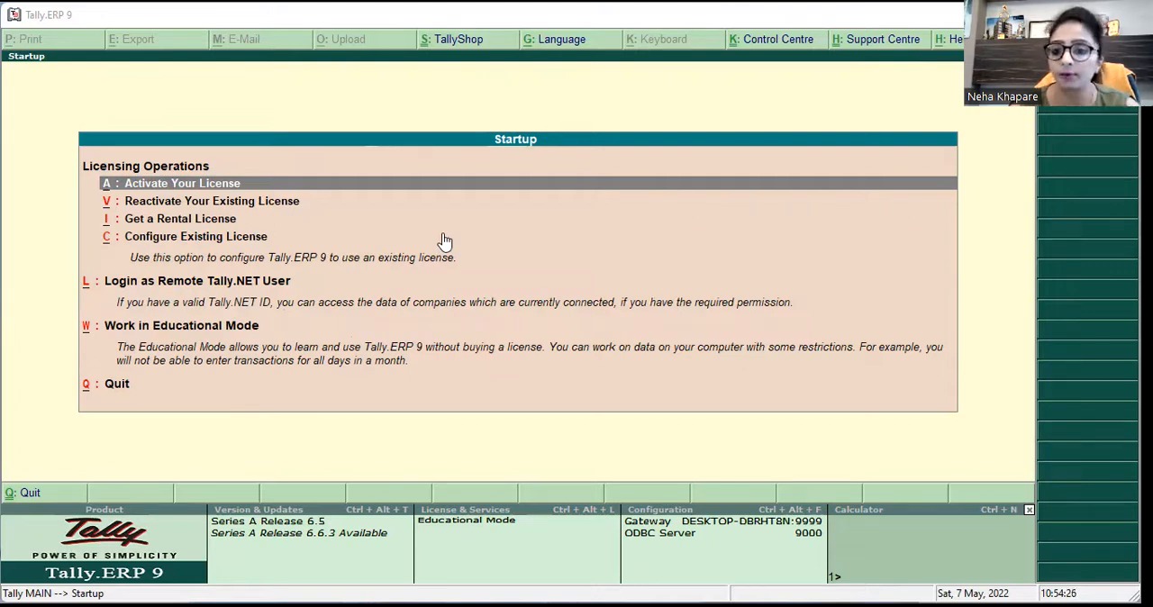
mouse_move(279, 345)
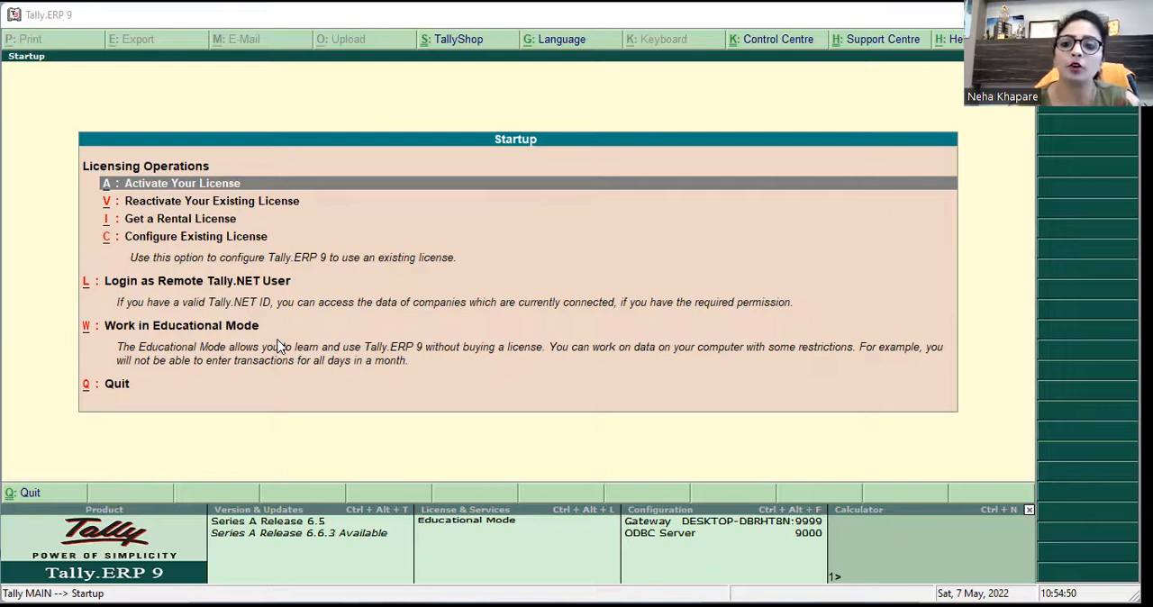
mouse_move(257, 204)
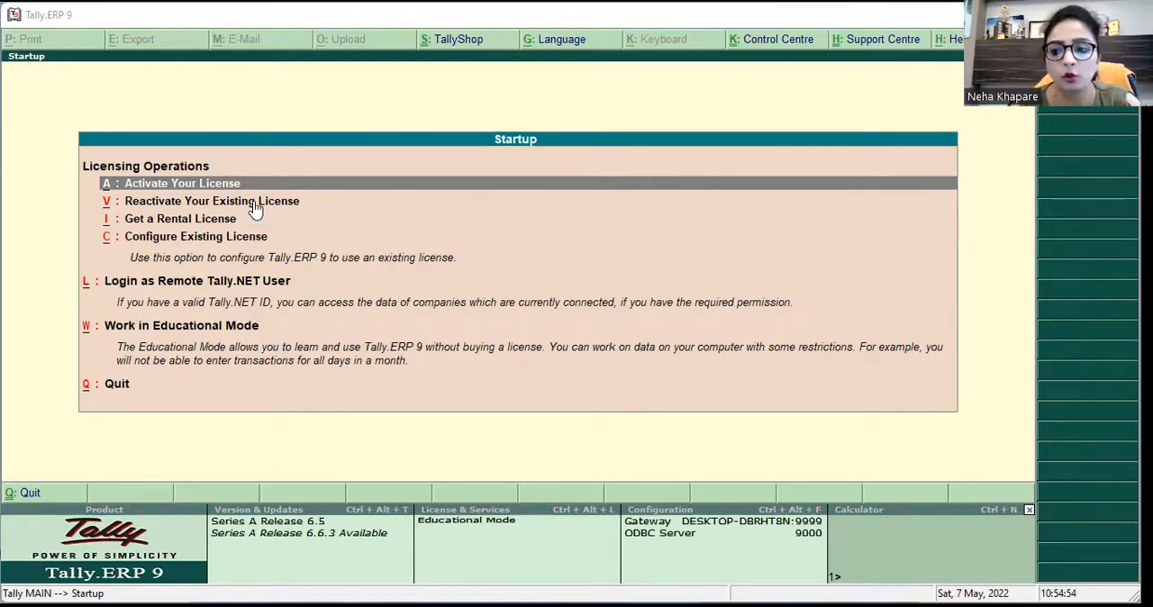
mouse_move(306, 212)
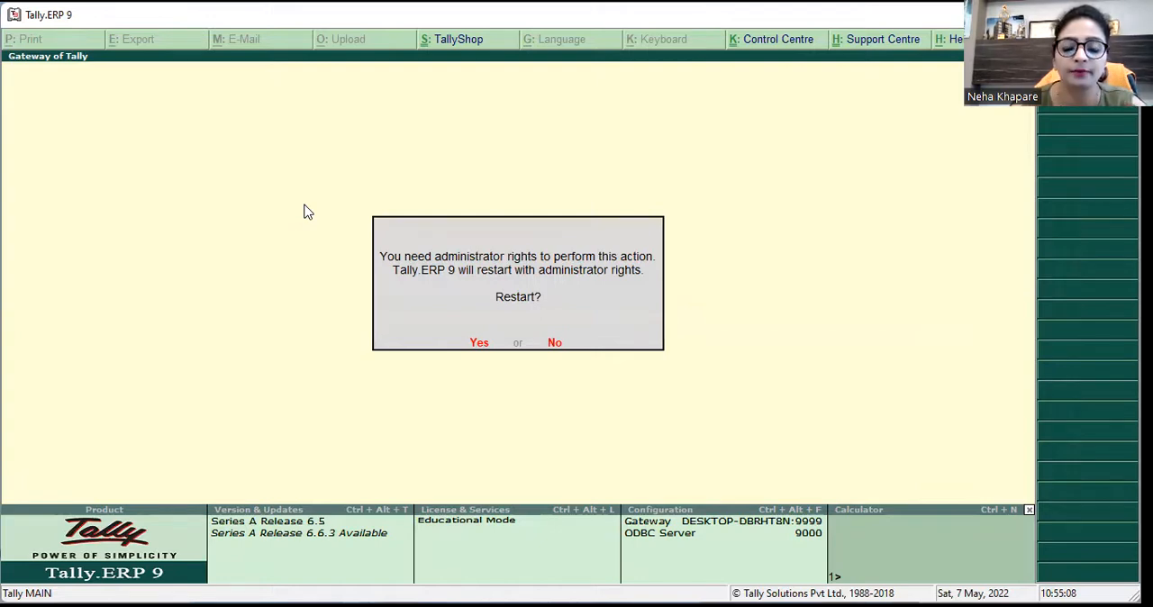
Step: Agree to restart Tally.ERP 9 with administrator rights
left_click(478, 342)
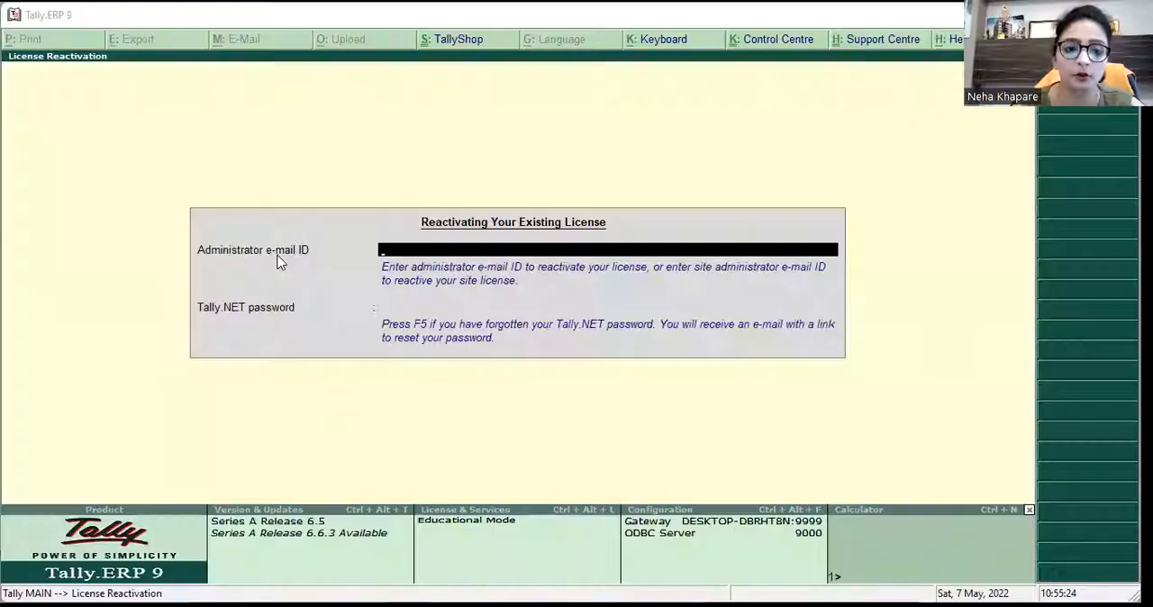
mouse_move(288, 275)
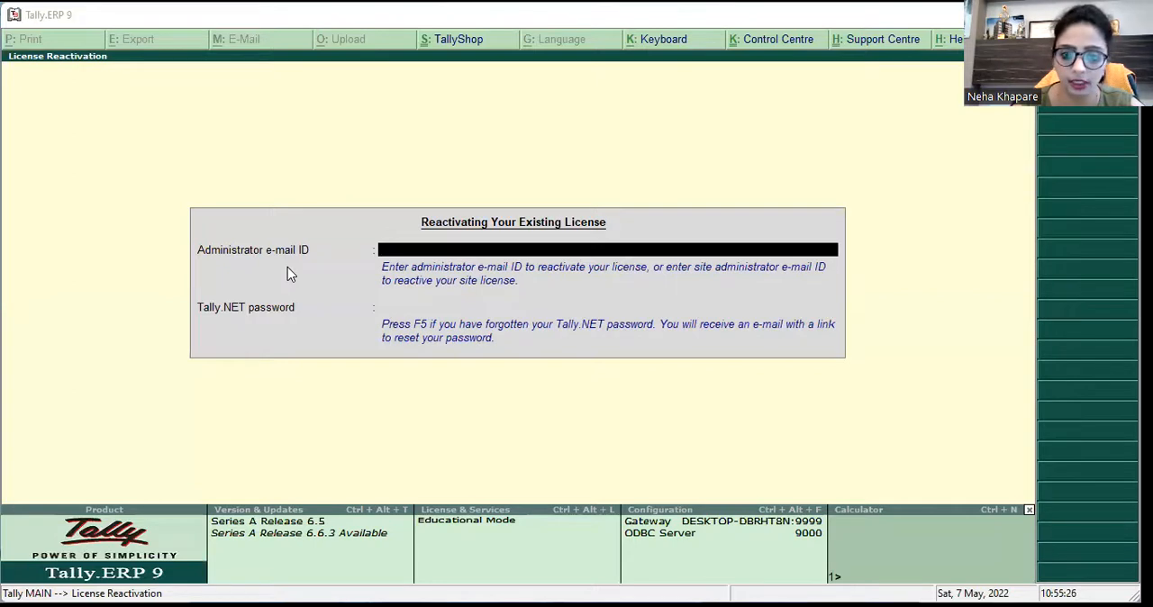
mouse_move(263, 350)
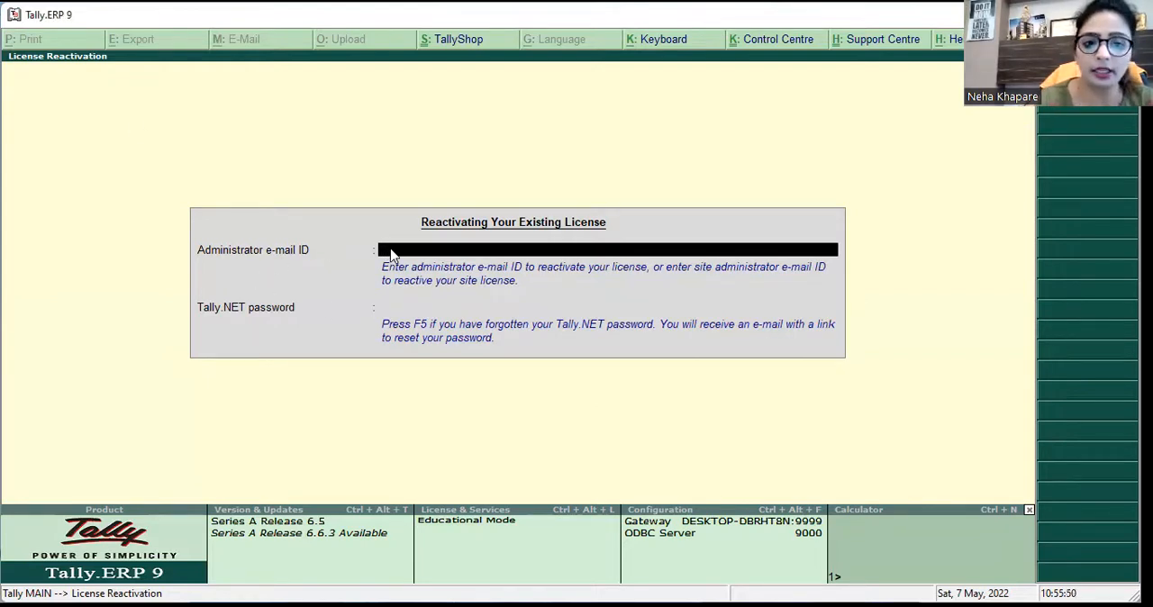
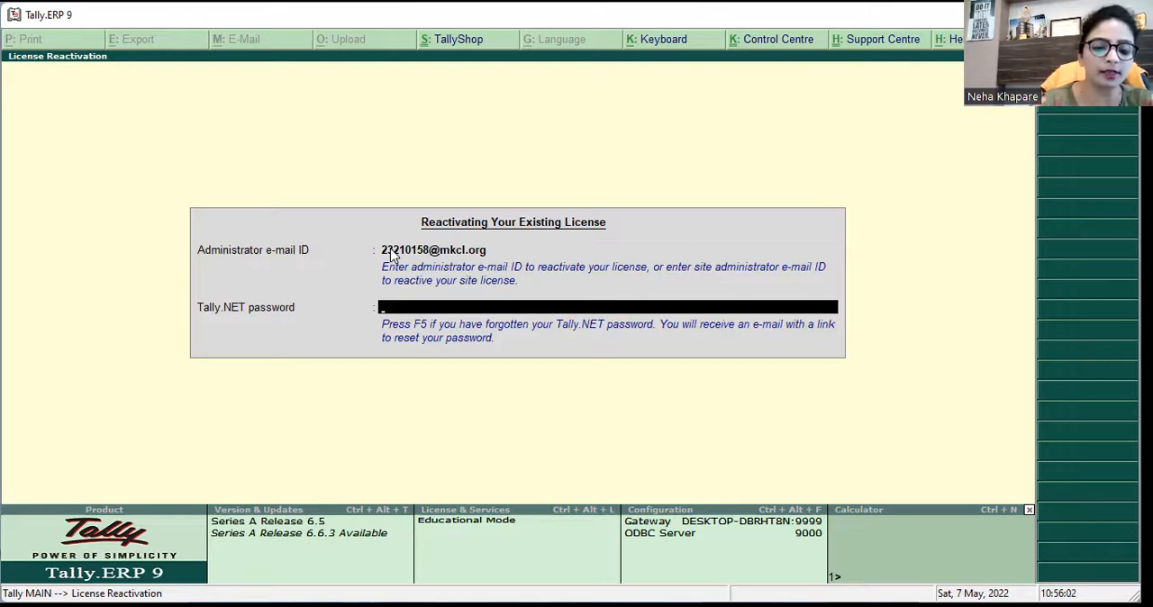
type("******")
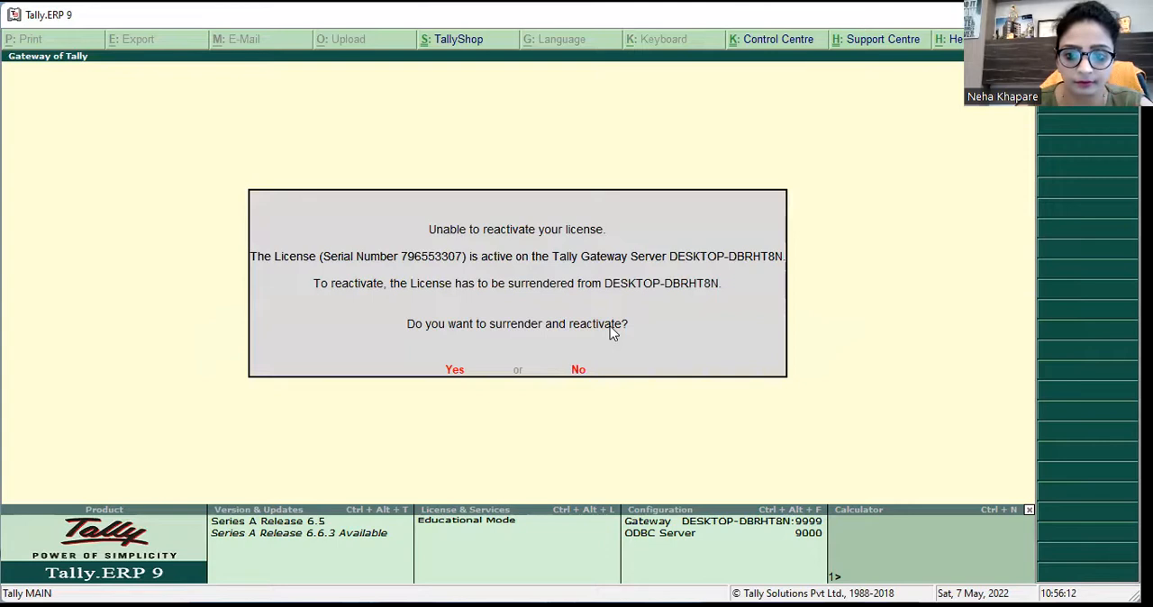
mouse_move(454, 374)
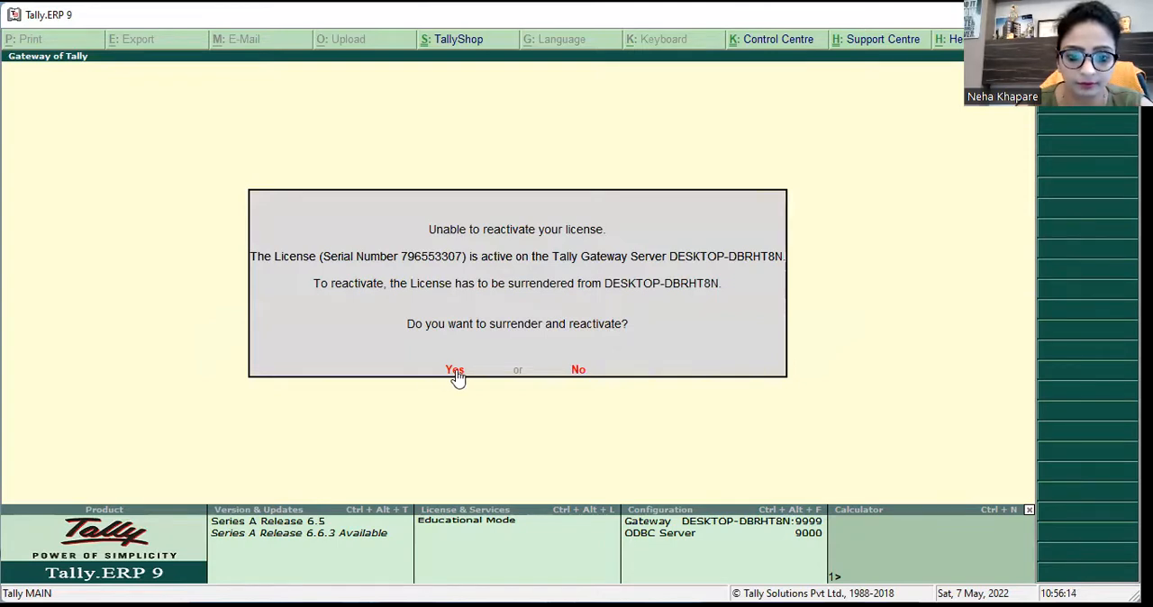
Step: Confirm surrendering the license from the other gateway server and reactivating it here
left_click(452, 370)
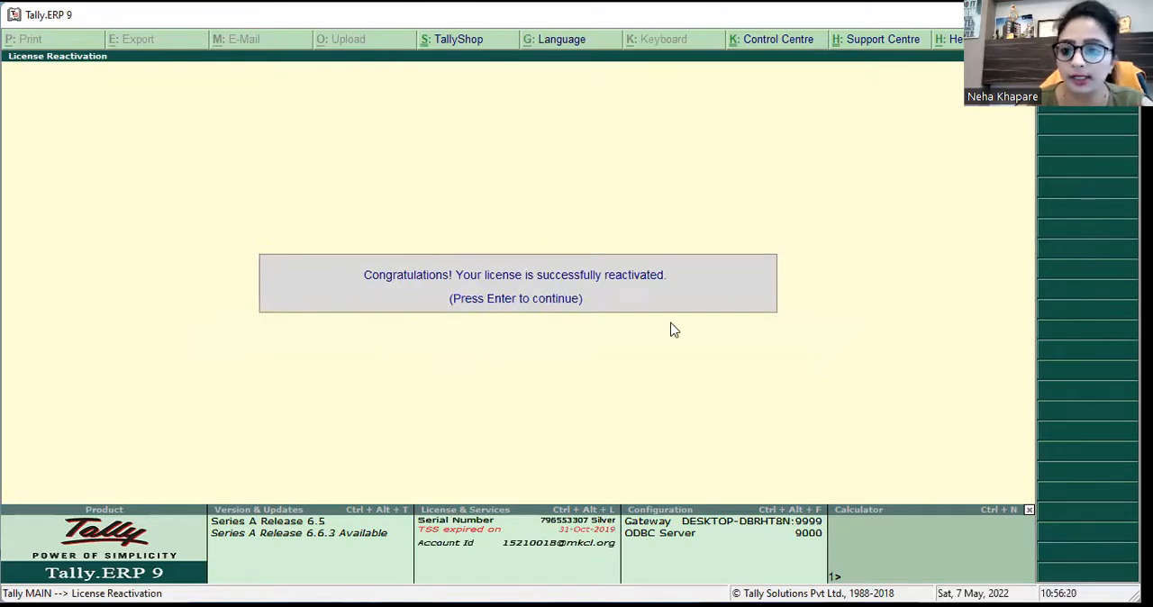
Step: Dismiss the reactivation success message to reach the Gateway of Tally
key("enter")
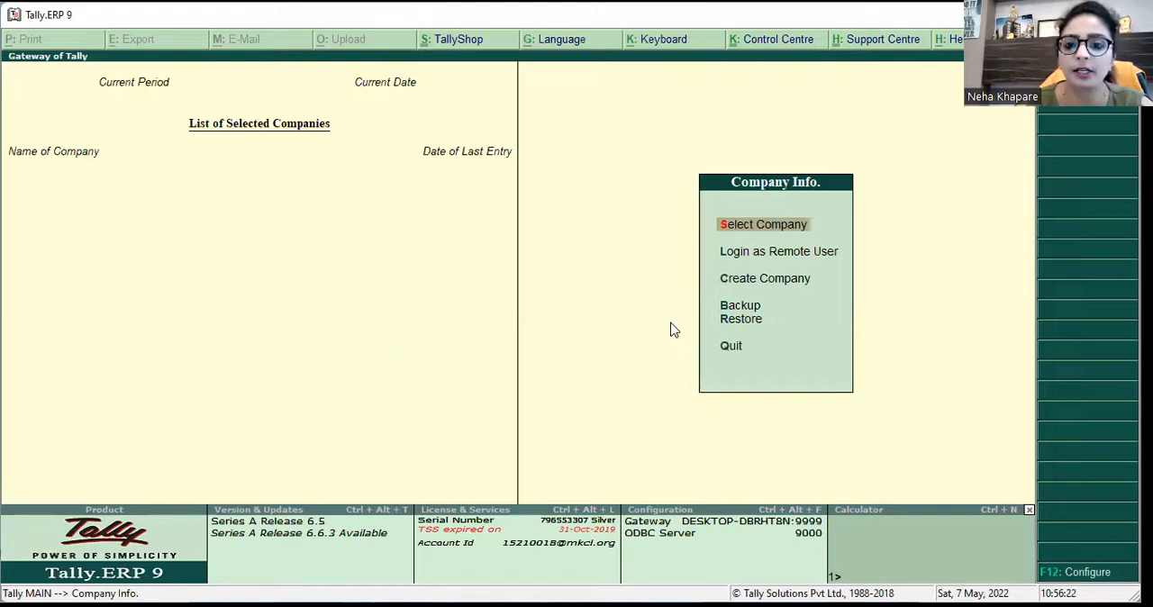
mouse_move(1031, 324)
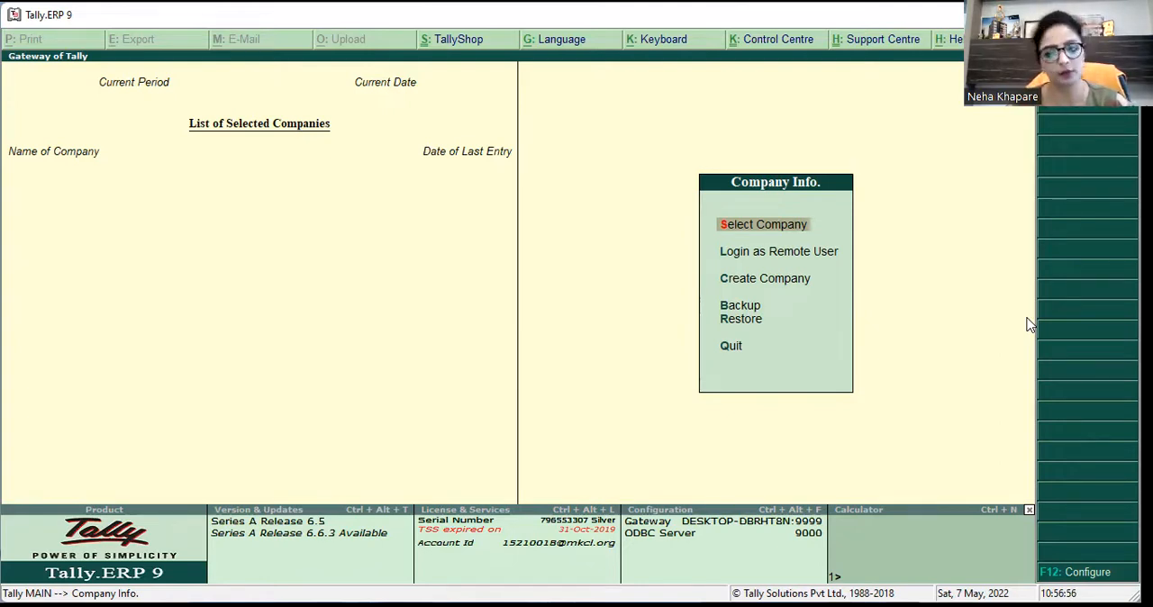
mouse_move(607, 85)
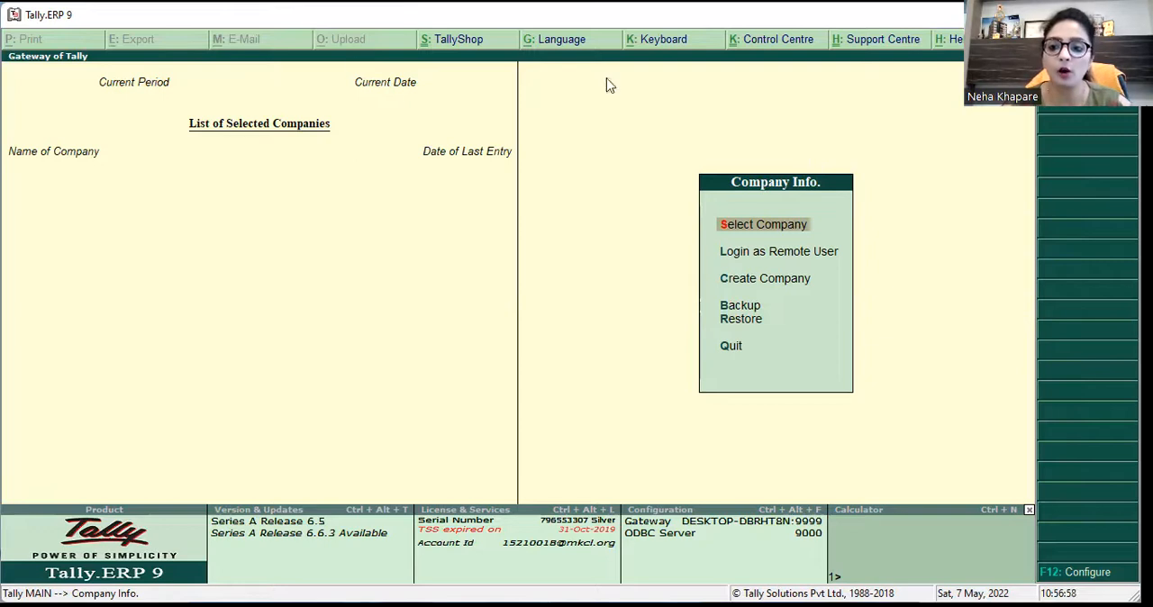
mouse_move(353, 65)
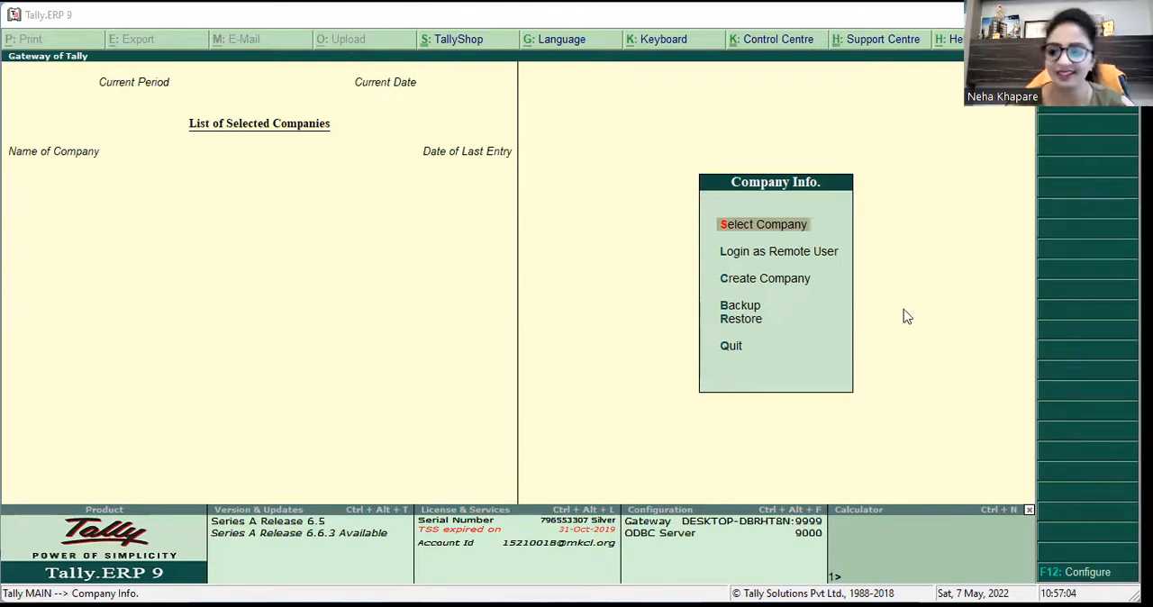
mouse_move(615, 238)
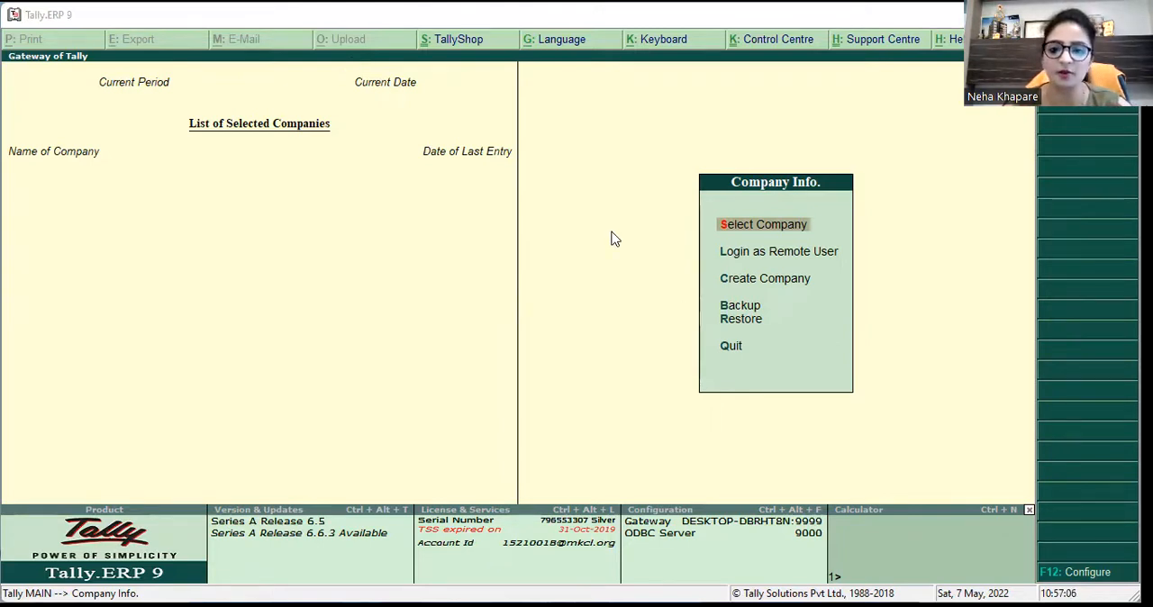